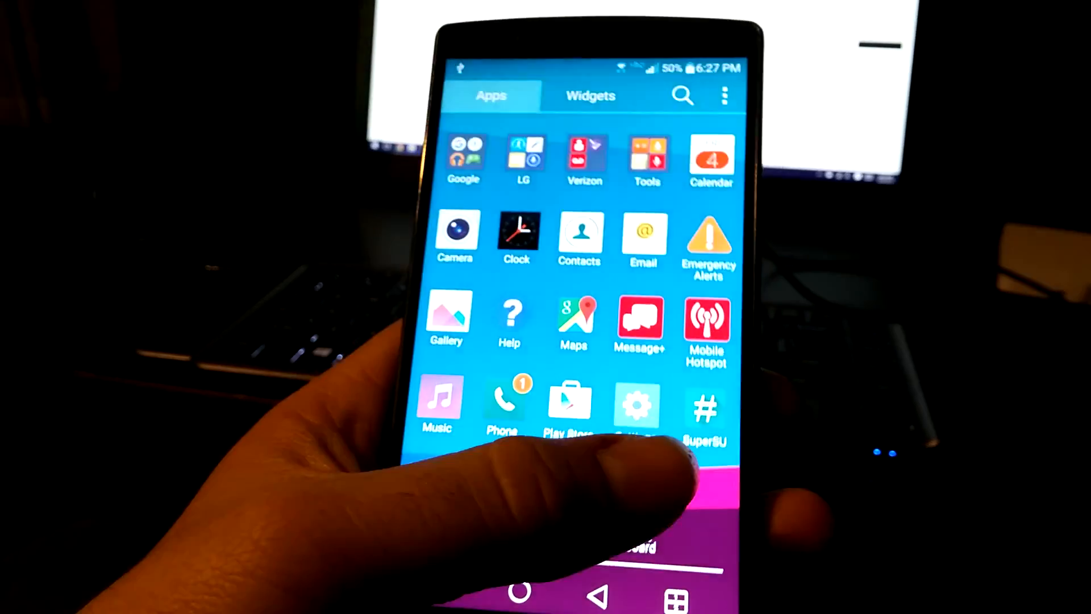
# Return to the phone's home screen from the app drawer
pyautogui.click(706, 403)
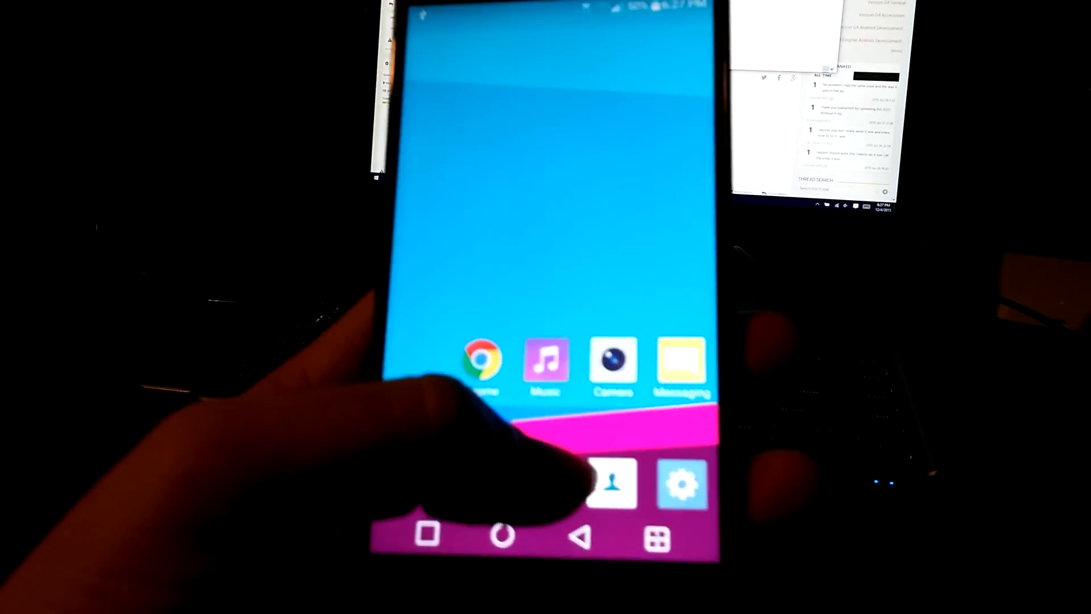
# Bring up About phone in Settings and scroll through Status to the software info (VS98611A, Modified)
pyautogui.click(683, 484)
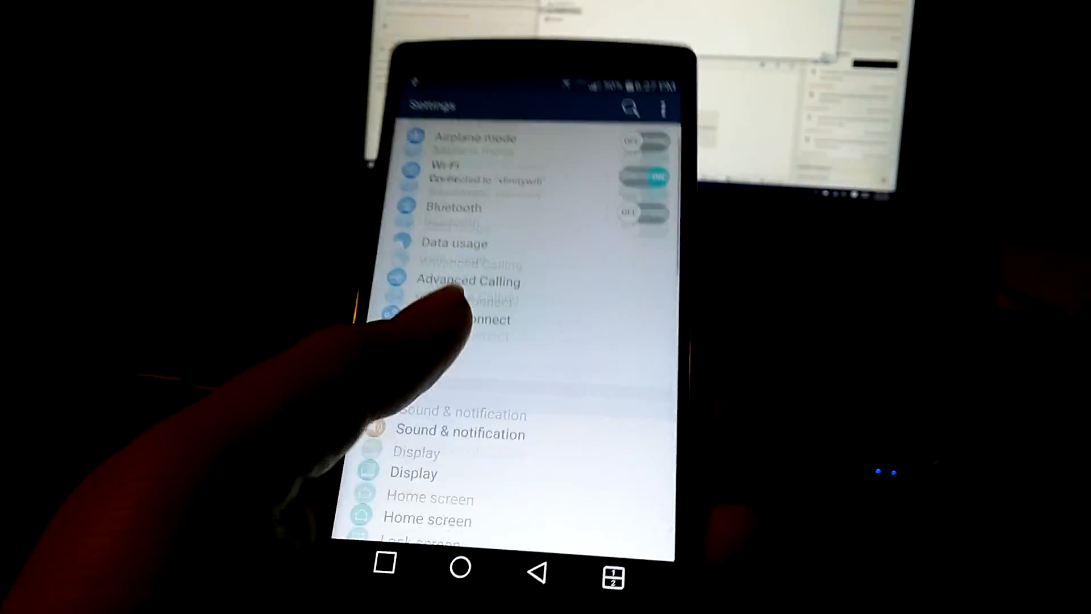
pyautogui.scroll(-3)
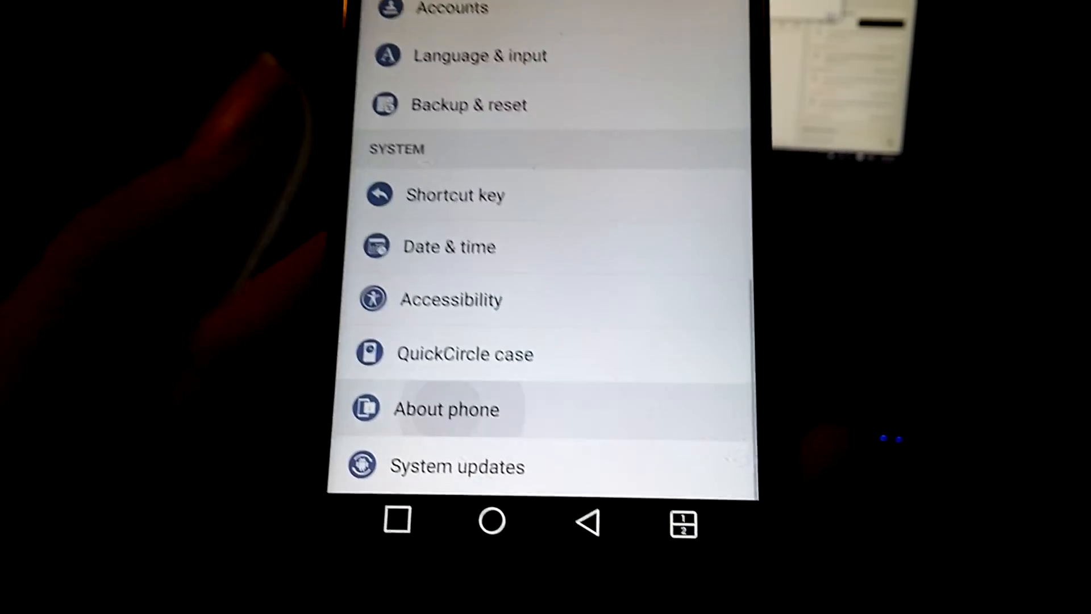
pyautogui.click(446, 409)
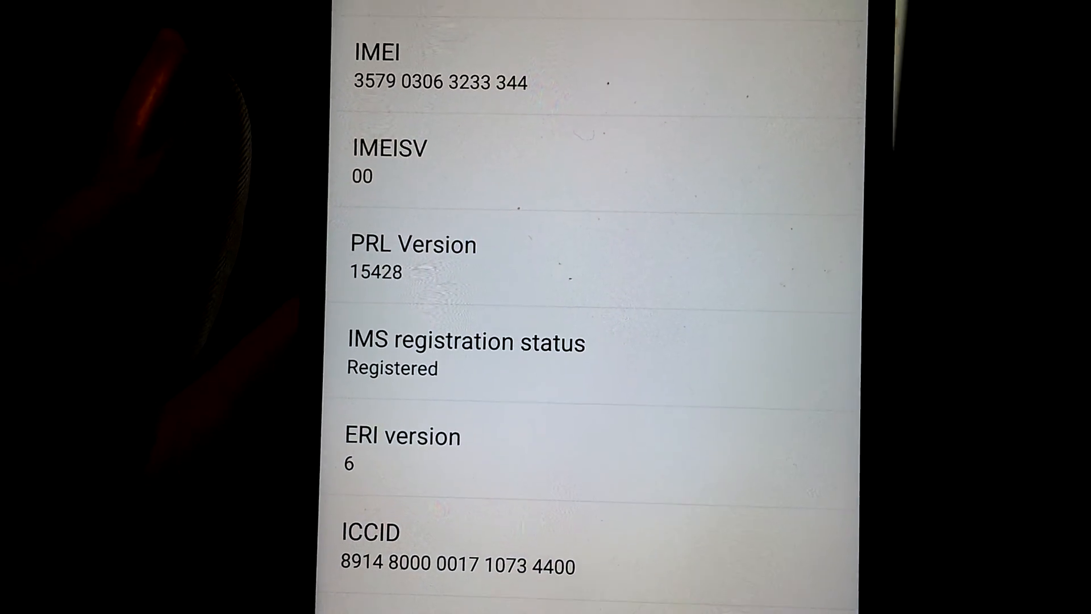
pyautogui.scroll(-3)
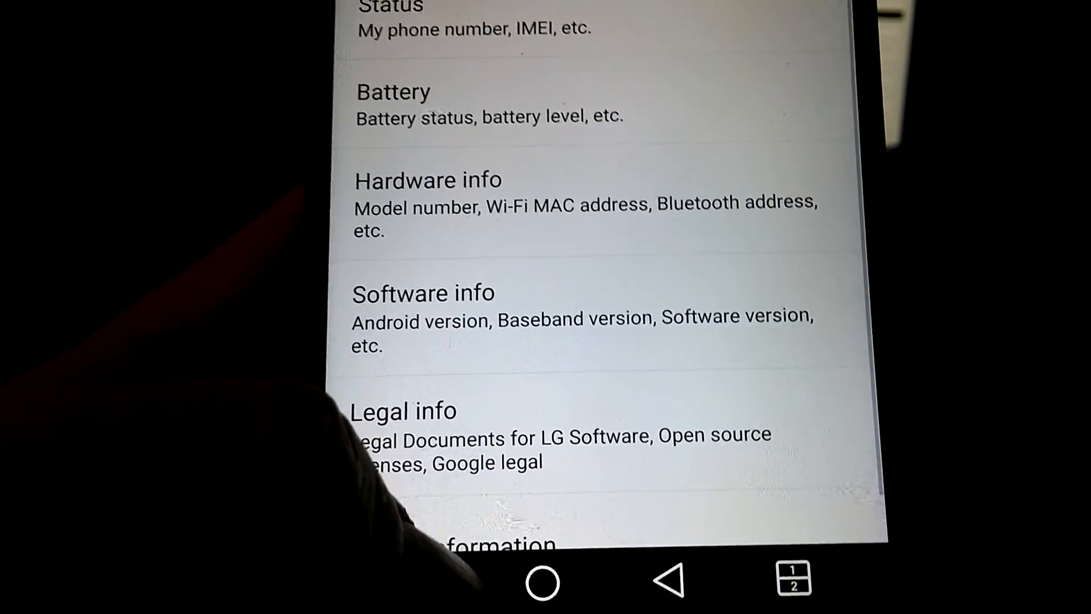
pyautogui.scroll(-3)
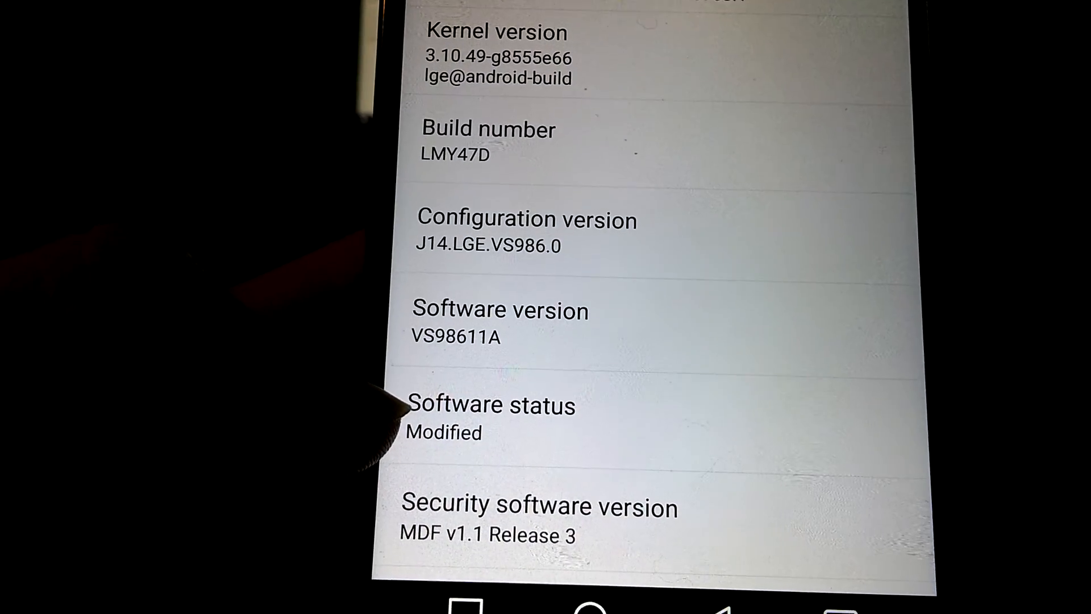
pyautogui.scroll(-3)
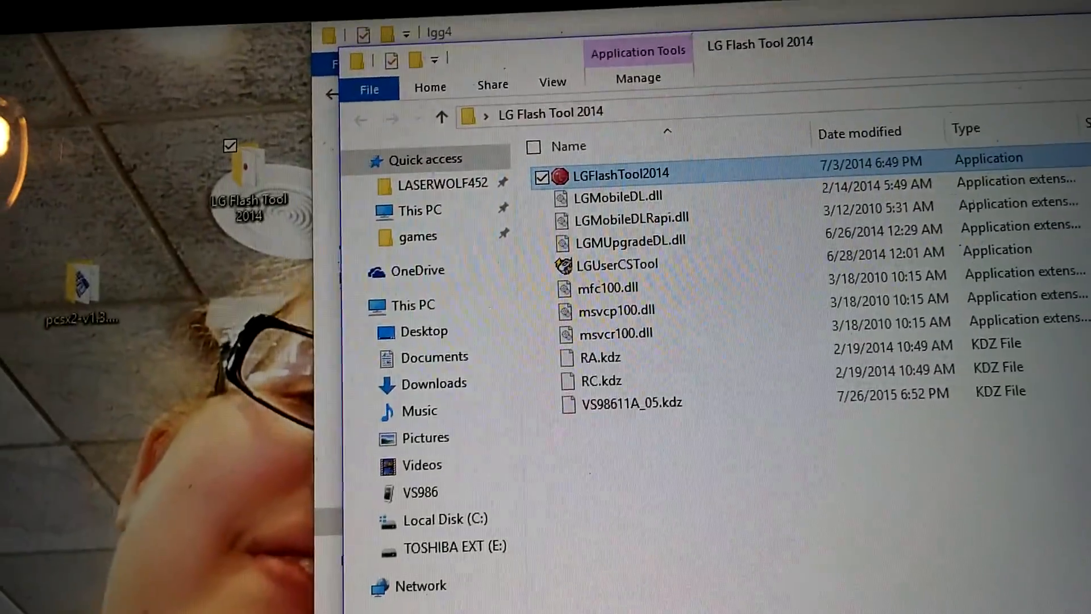
# Launch LGFlashTool2014 with administrator rights and approve the User Account Control prompt
pyautogui.rightClick(616, 172)
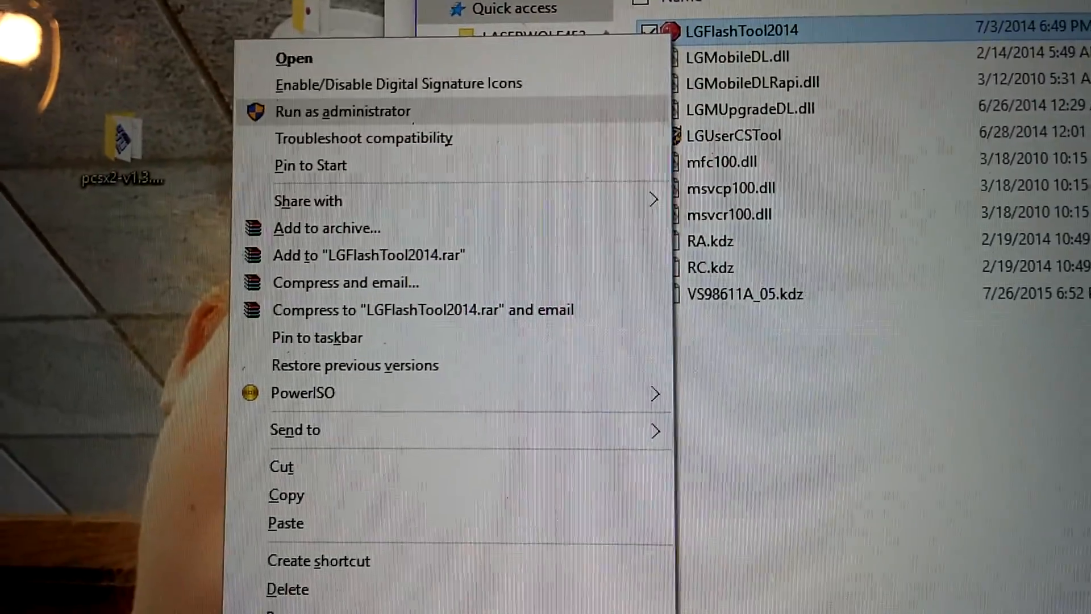
pyautogui.click(343, 112)
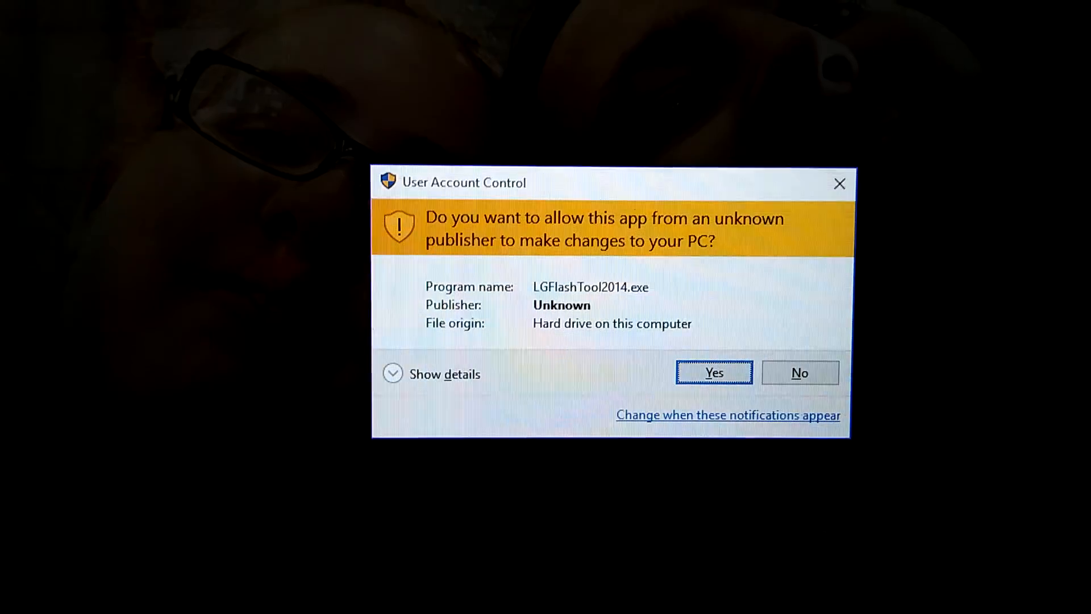
pyautogui.click(714, 373)
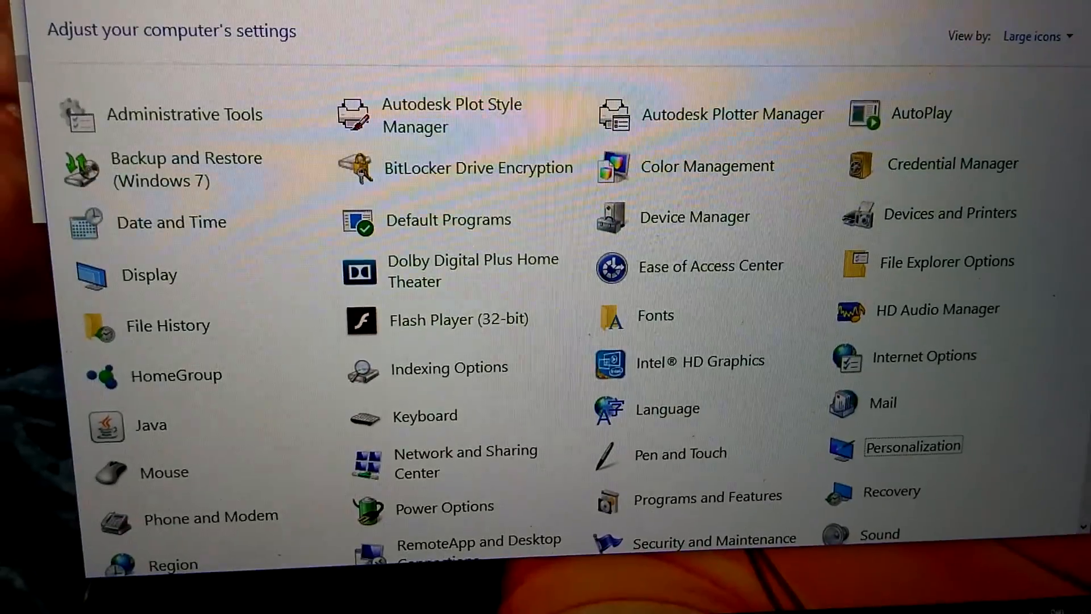
# View the System page showing Windows 10 Pro, 64-bit operating system and 8 GB RAM
pyautogui.scroll(-3)
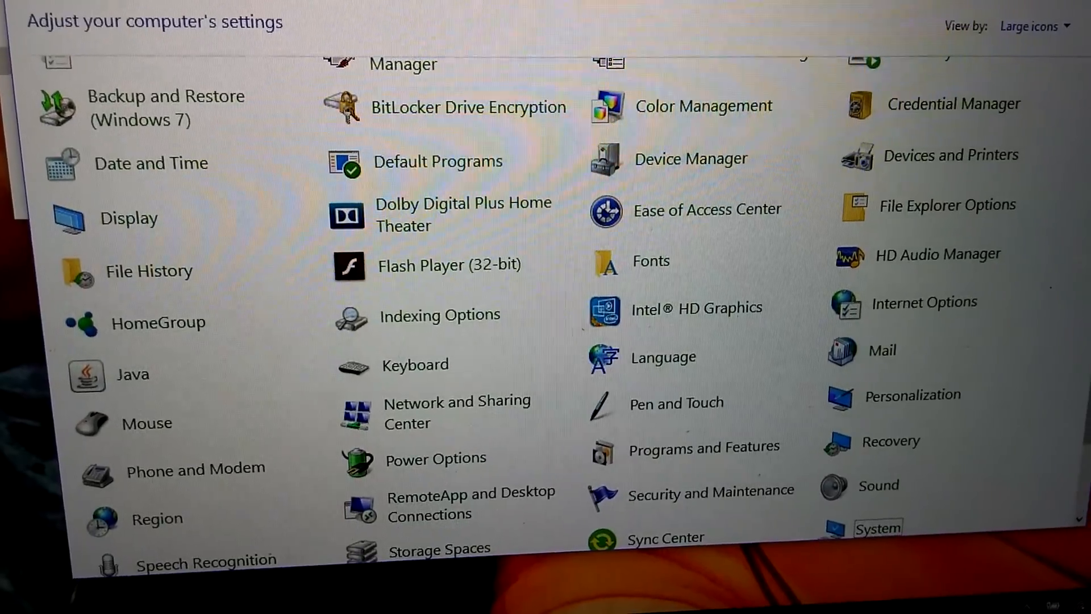
pyautogui.click(878, 528)
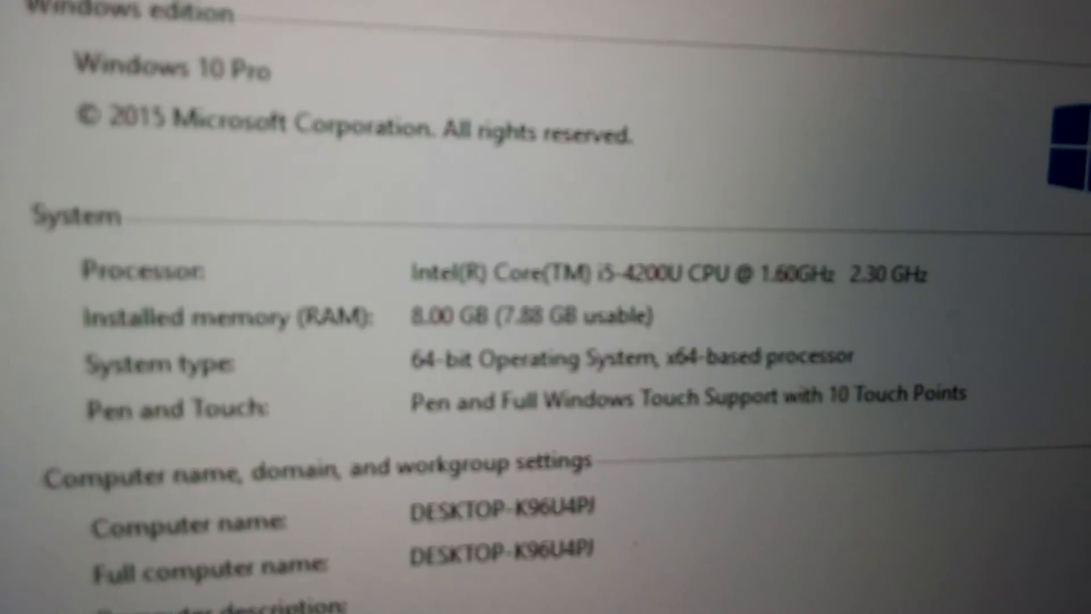
pyautogui.scroll(-3)
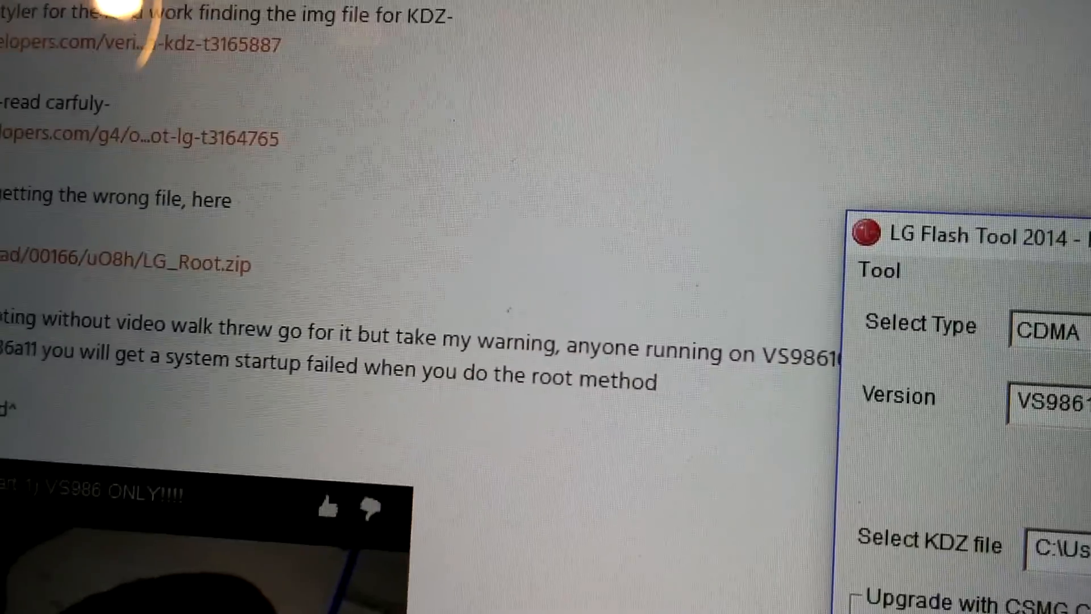
# Scroll down the forum guide beside LG Flash Tool 2014 set to VS98611A_05
pyautogui.scroll(-3)
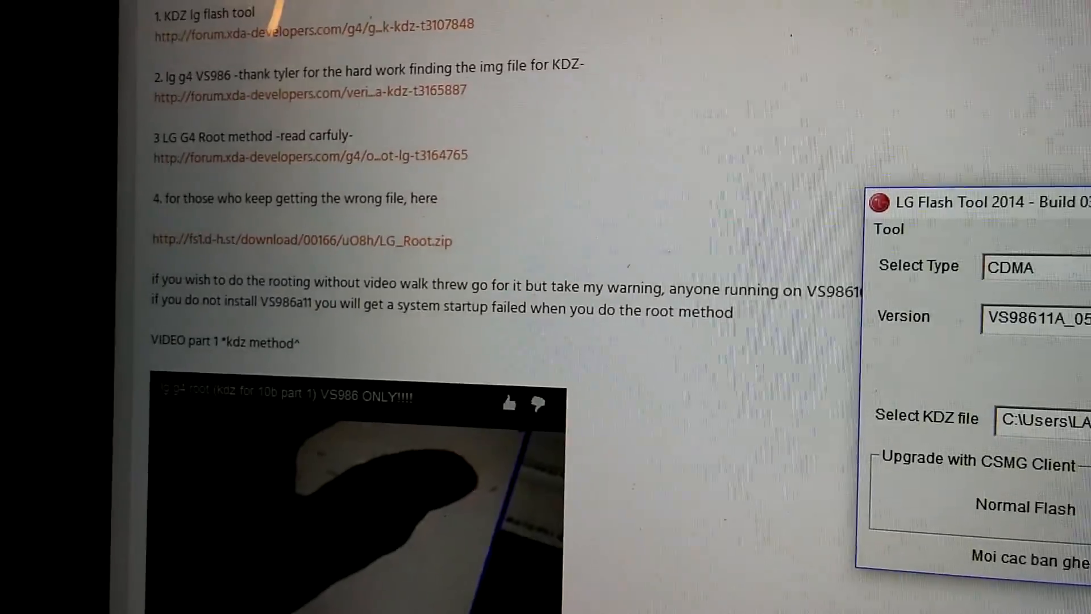
pyautogui.scroll(-3)
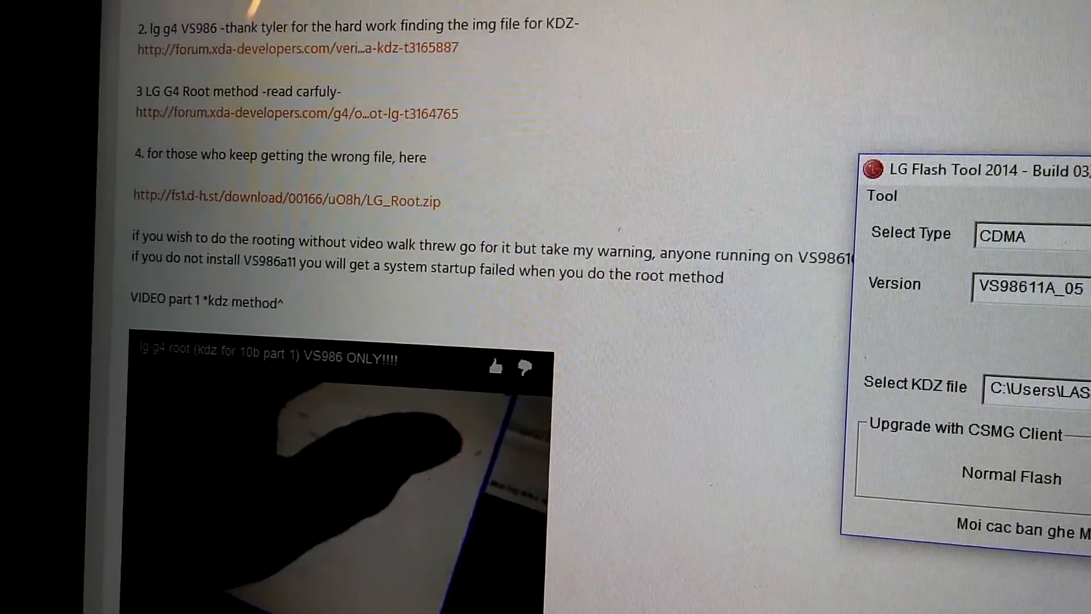